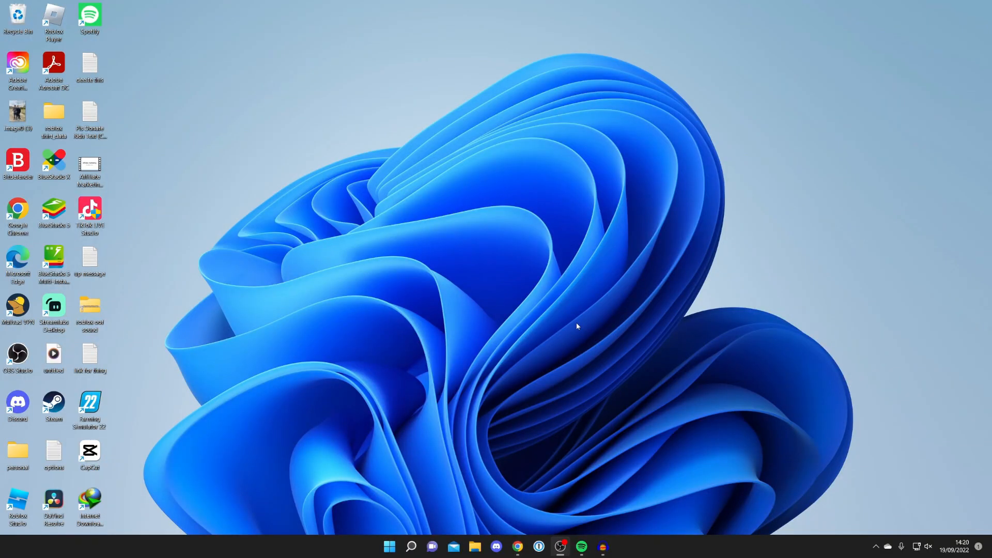
mouse_move(98, 511)
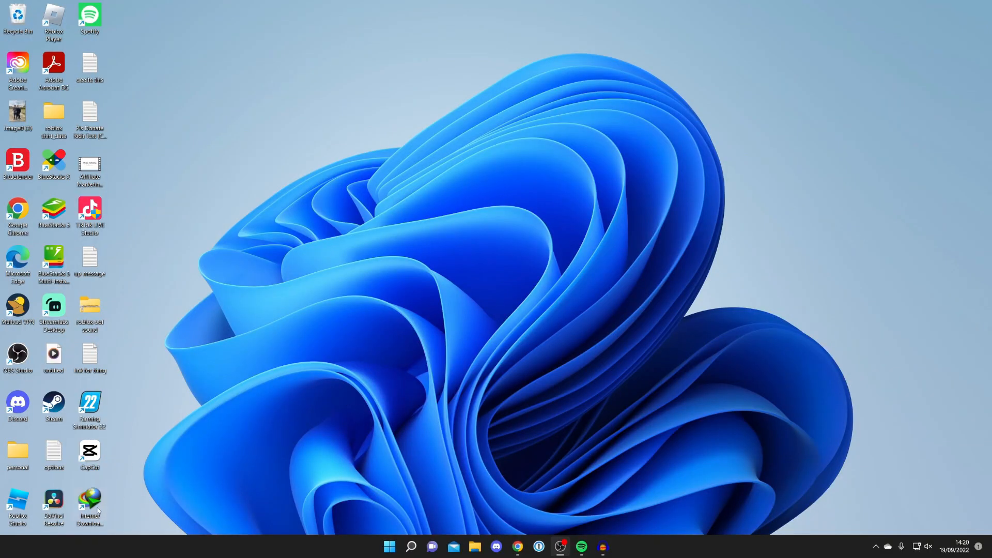
Launch Internet Download Manager from the desktop and dismiss the Tip of the Day
double_click(89, 500)
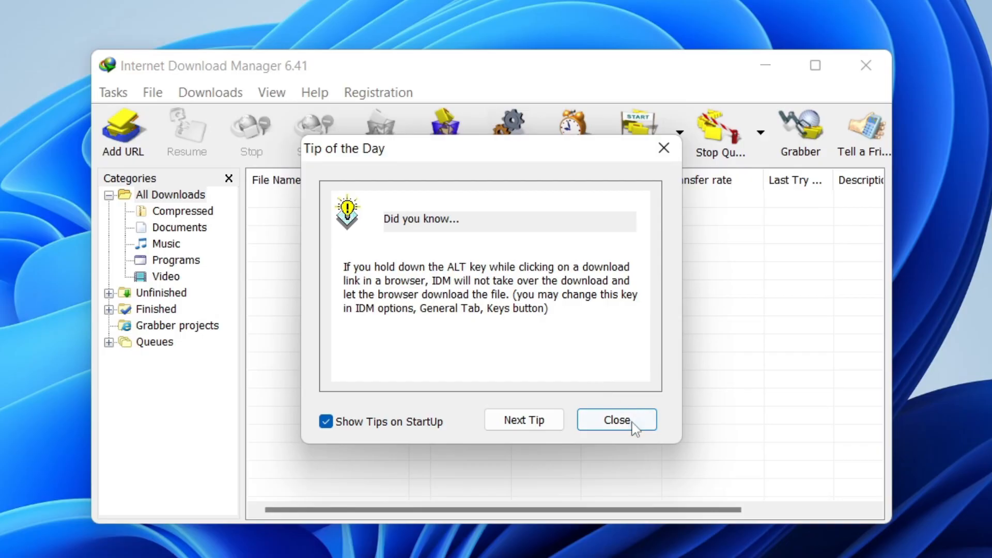
left_click(616, 420)
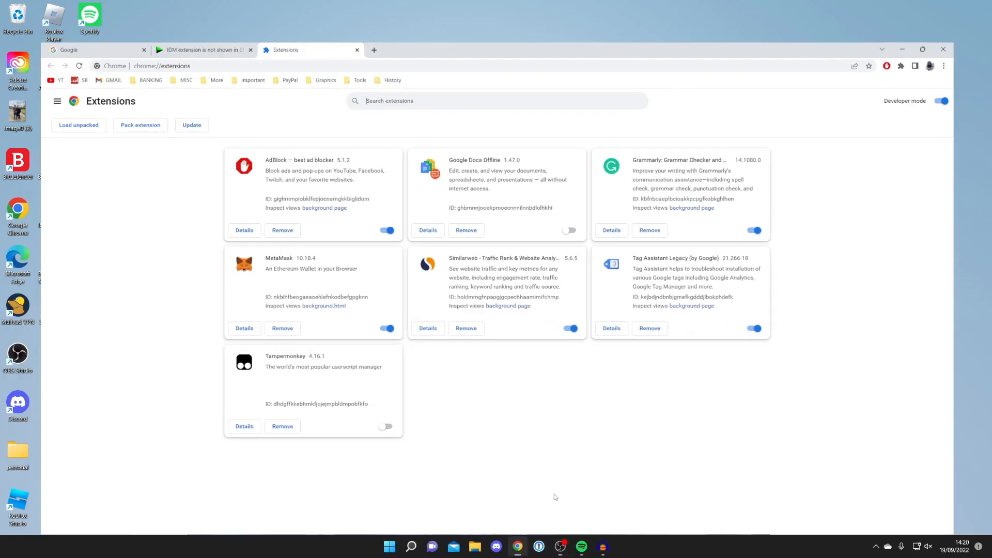
Maximize Chrome on chrome://extensions, then switch to the Google homepage tab
left_click(922, 50)
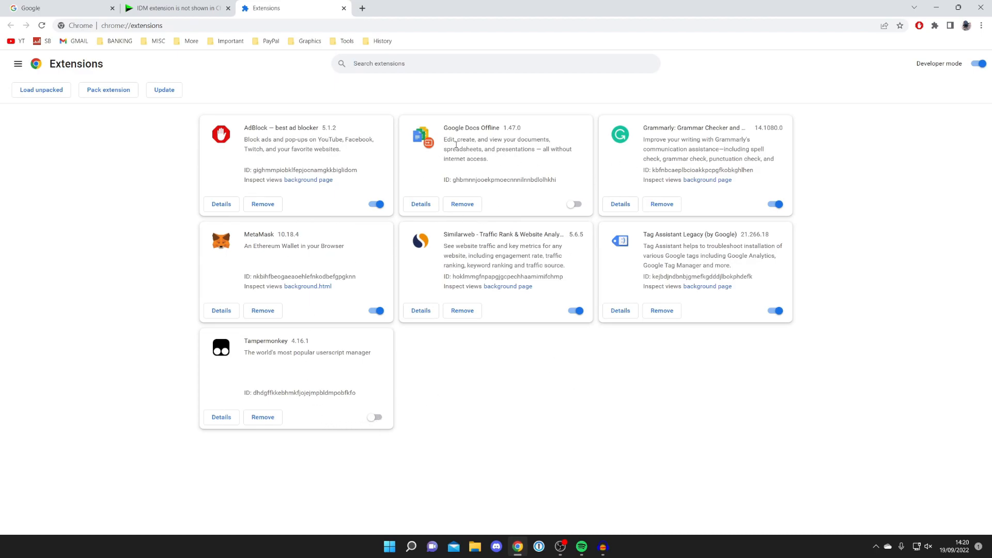
left_click(52, 8)
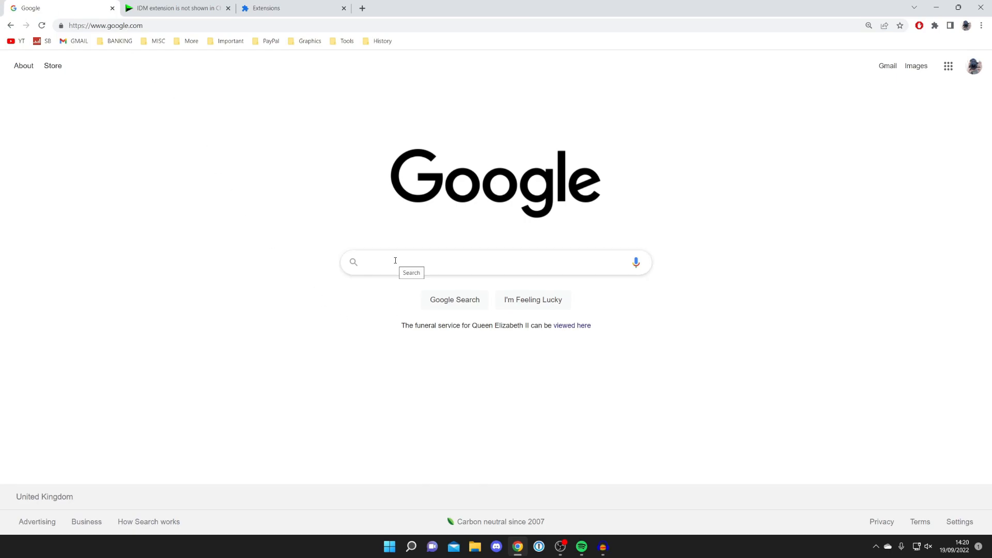
Search Google for 'idm extension not showing in chrome' and review the results
type("idm extension not showing in chrome")
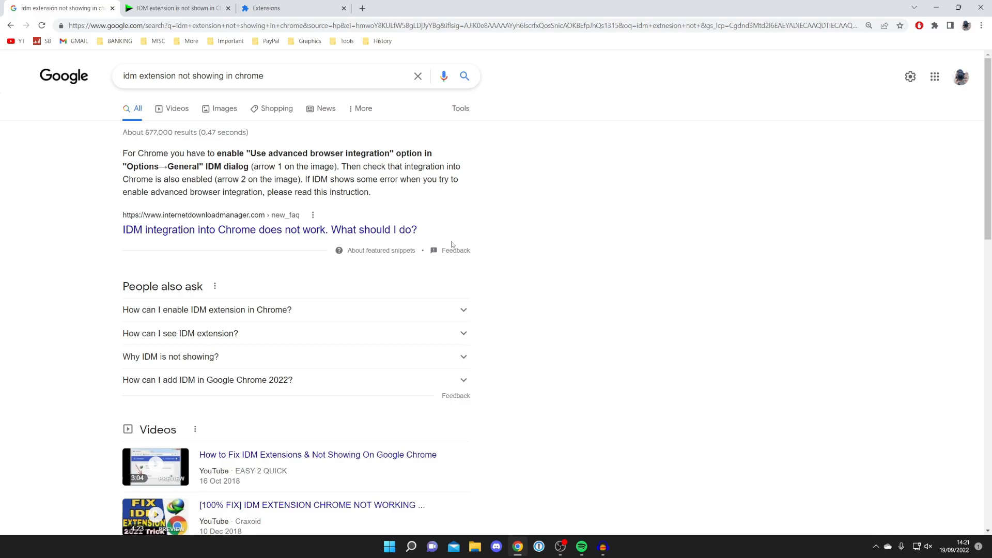
scroll("down", 3)
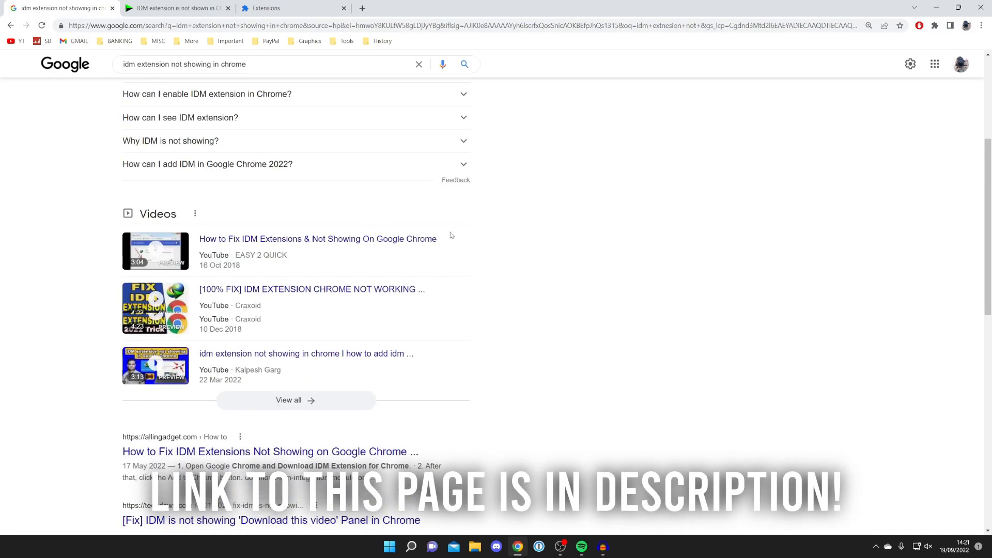
scroll("up", 3)
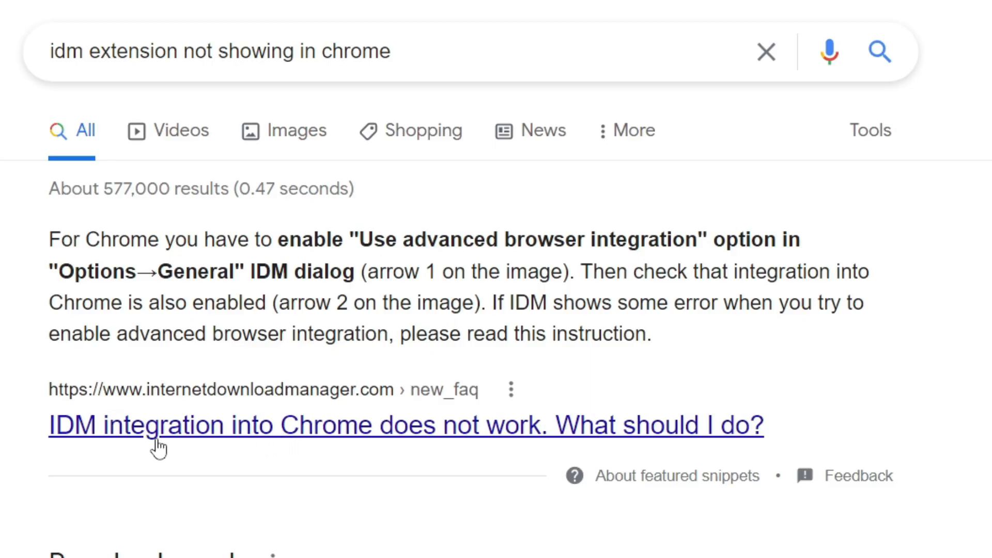
mouse_move(523, 433)
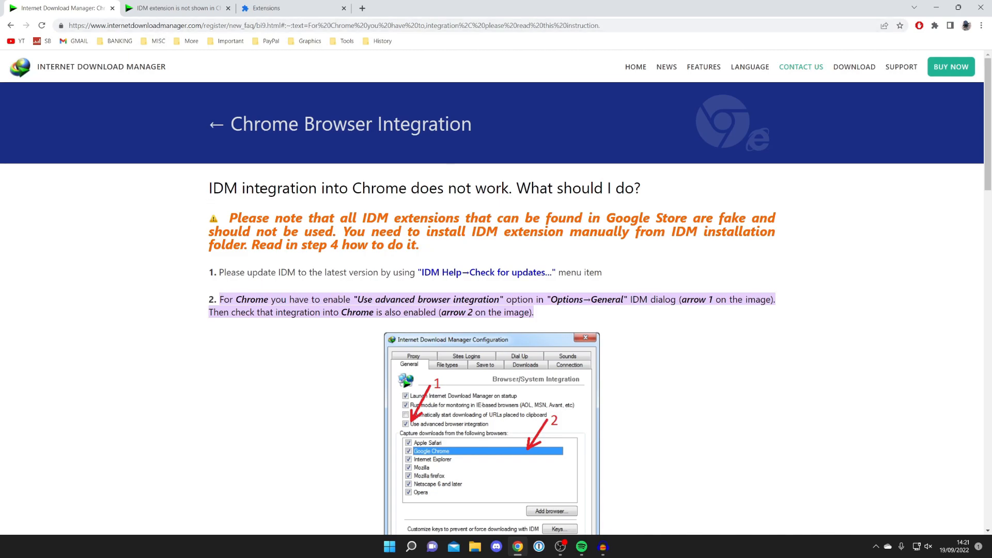
mouse_move(566, 178)
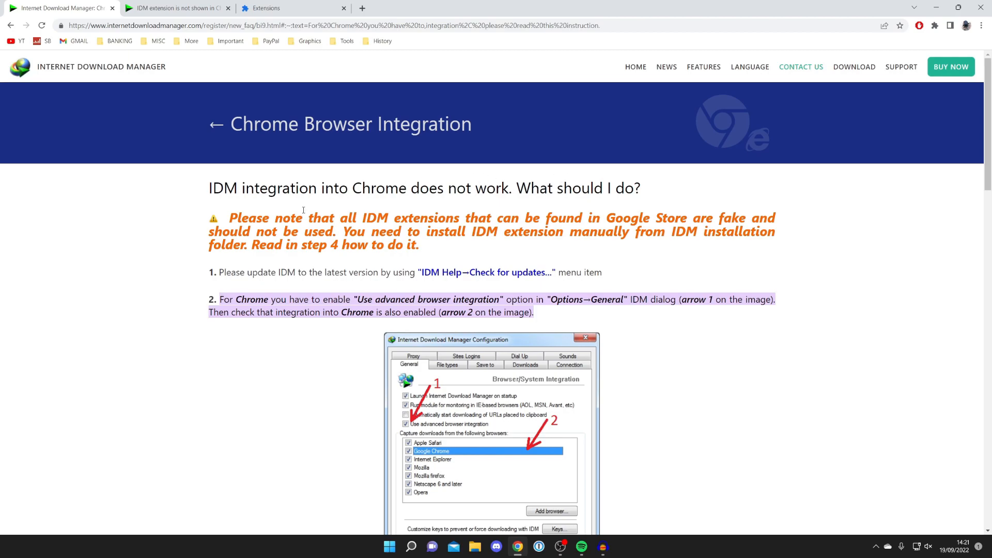
mouse_move(322, 220)
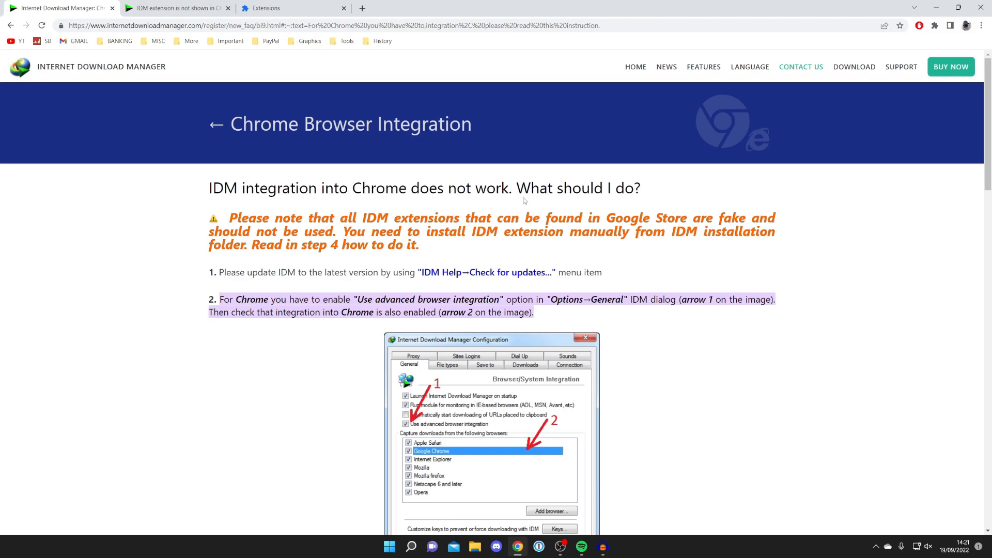
mouse_move(473, 227)
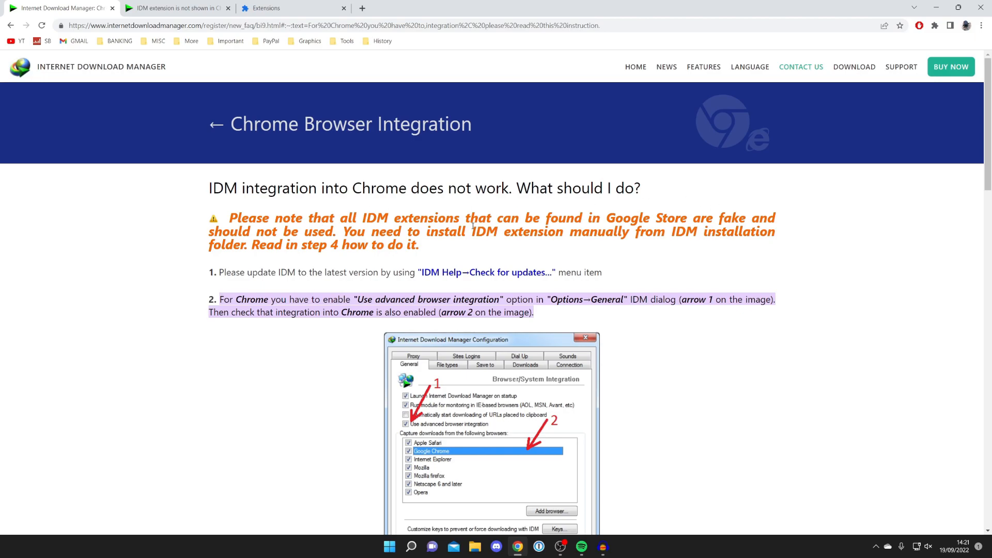
Read down the IDM FAQ page to its Chrome extension installation steps
scroll("down", 3)
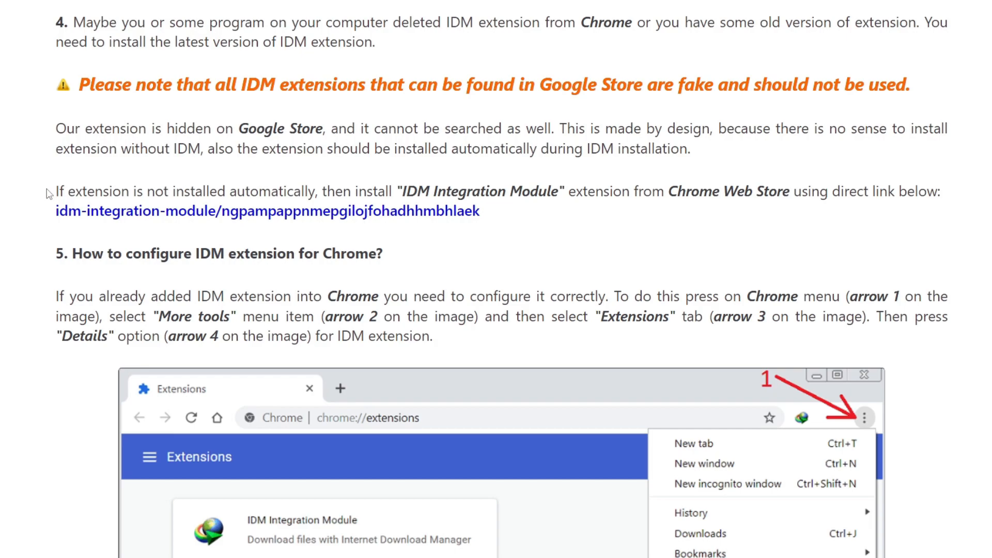
mouse_move(185, 201)
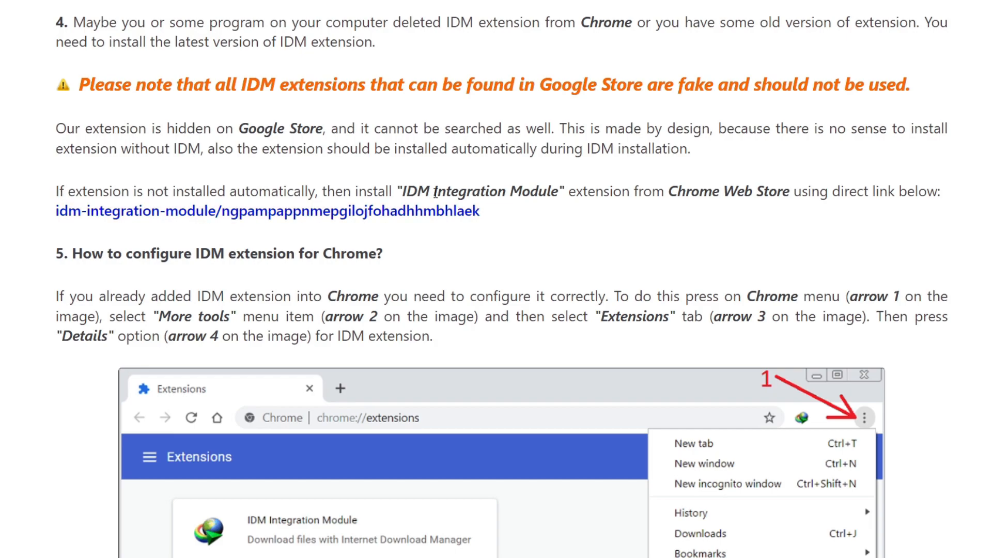
mouse_move(535, 197)
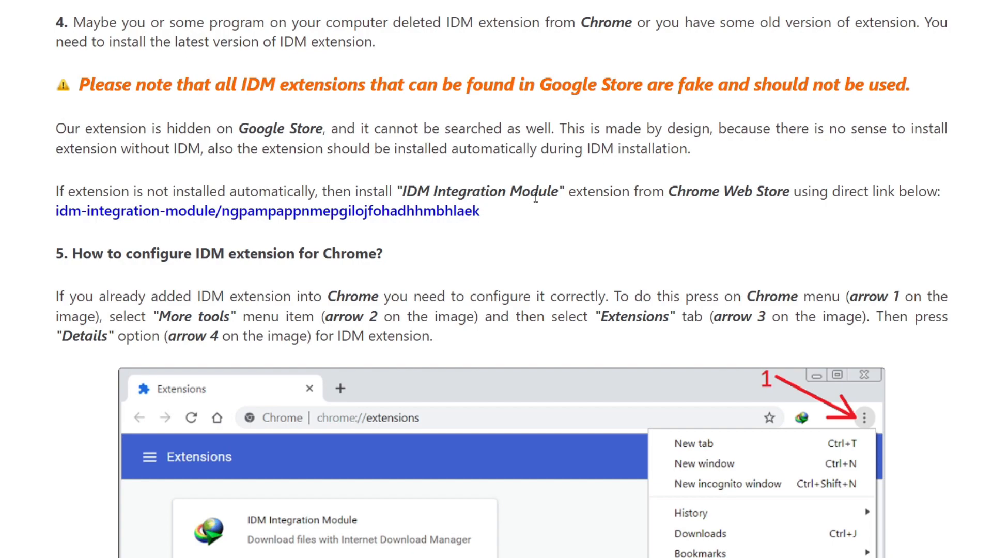
mouse_move(347, 223)
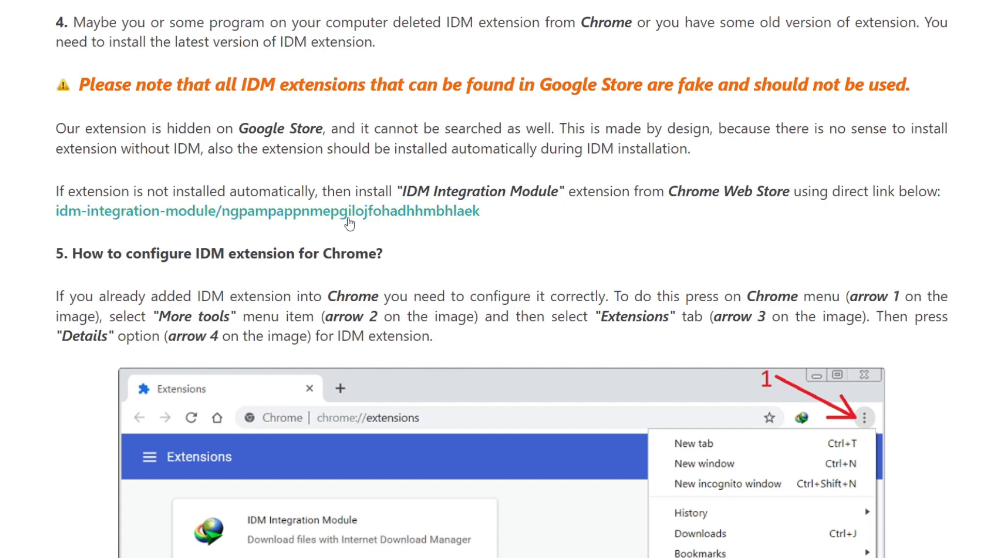
Follow step 4's idm-integration-module link to the Chrome Web Store listing
left_click(261, 211)
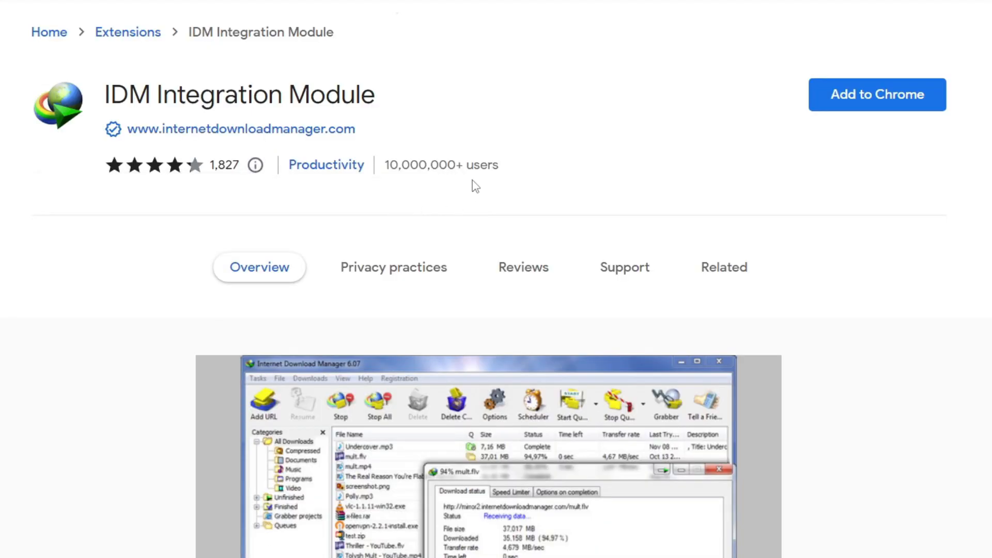
Add the IDM Integration Module extension to Chrome from its store listing
scroll("down", 3)
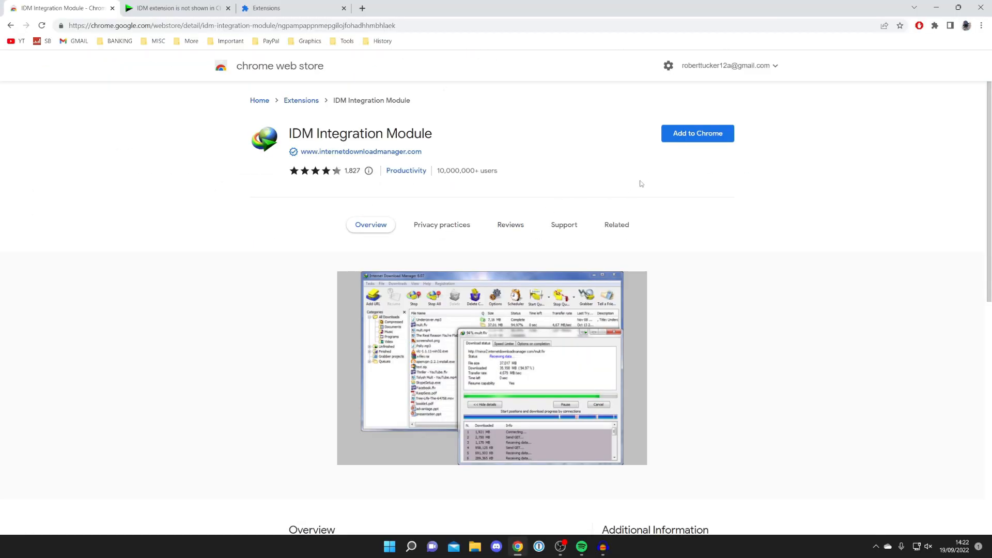
left_click(697, 133)
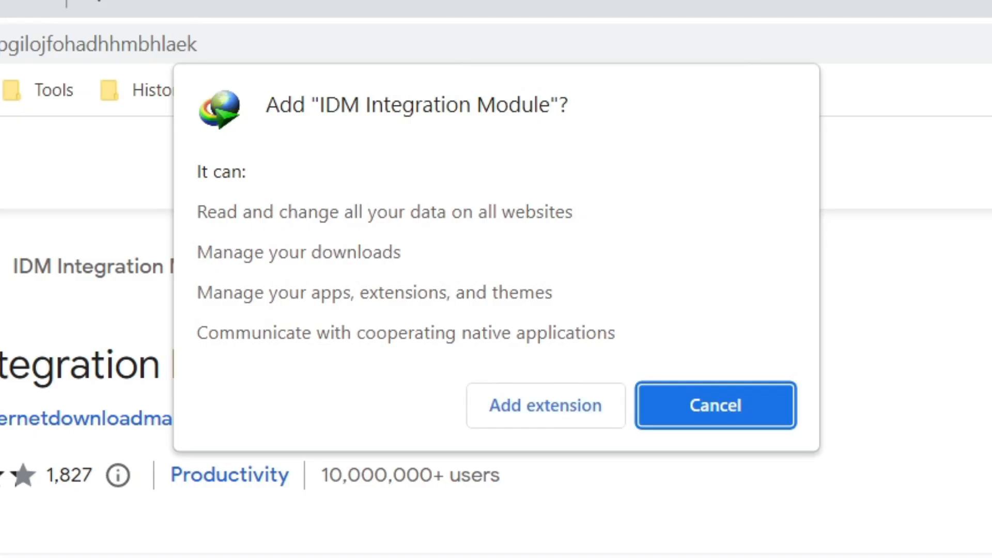
Confirm adding the extension so IDM's welcome page reports it installed
left_click(546, 405)
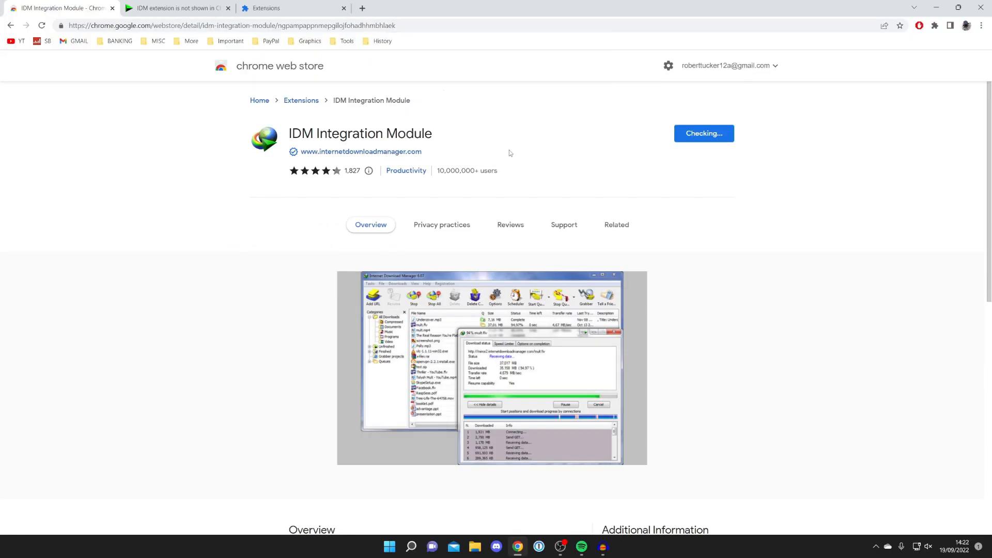
left_click(704, 133)
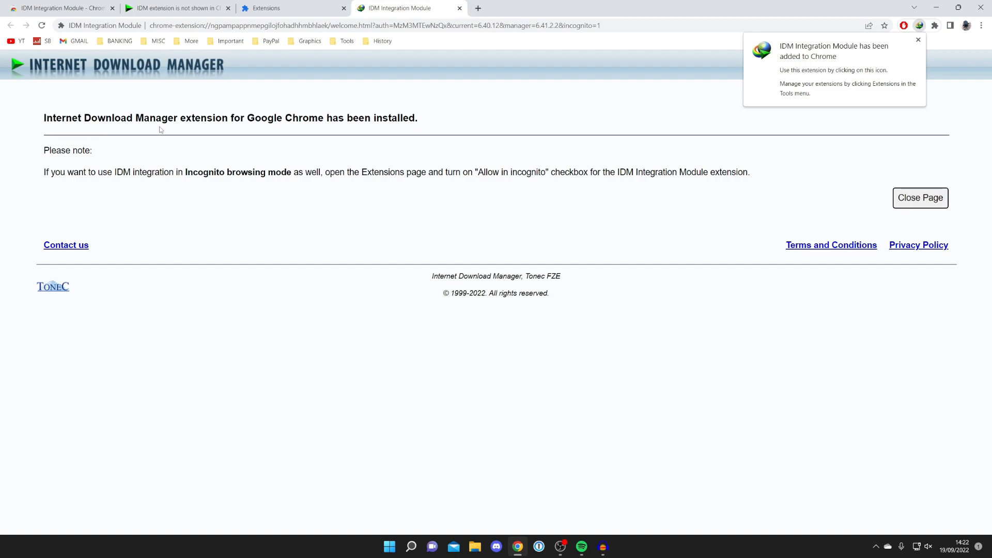
mouse_move(335, 128)
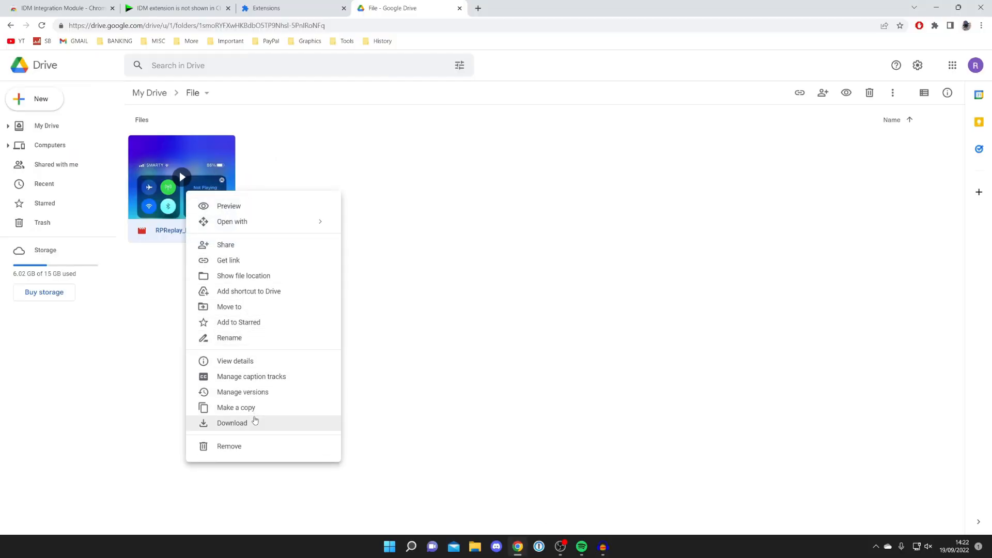
Download the video from Google Drive's File folder, handing it to IDM
left_click(232, 423)
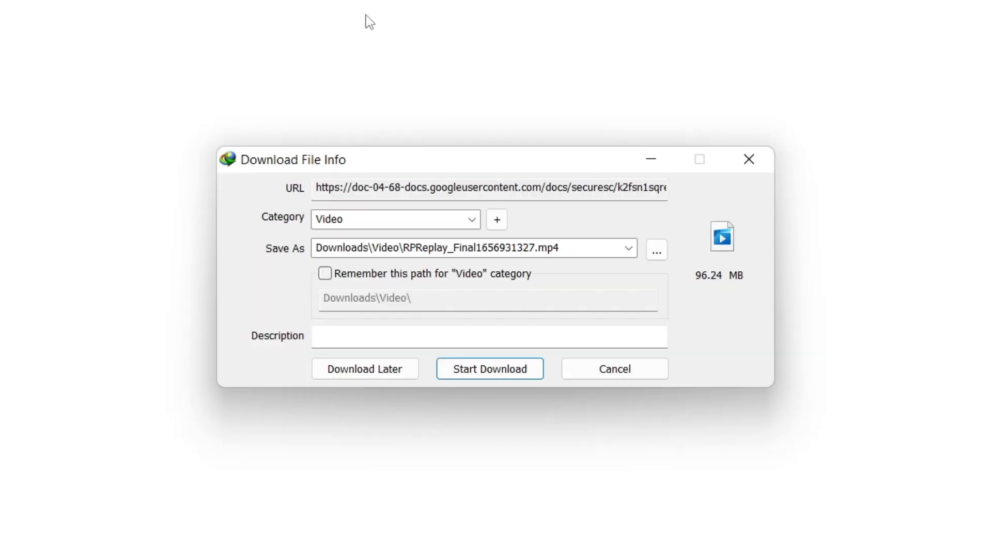
mouse_move(318, 184)
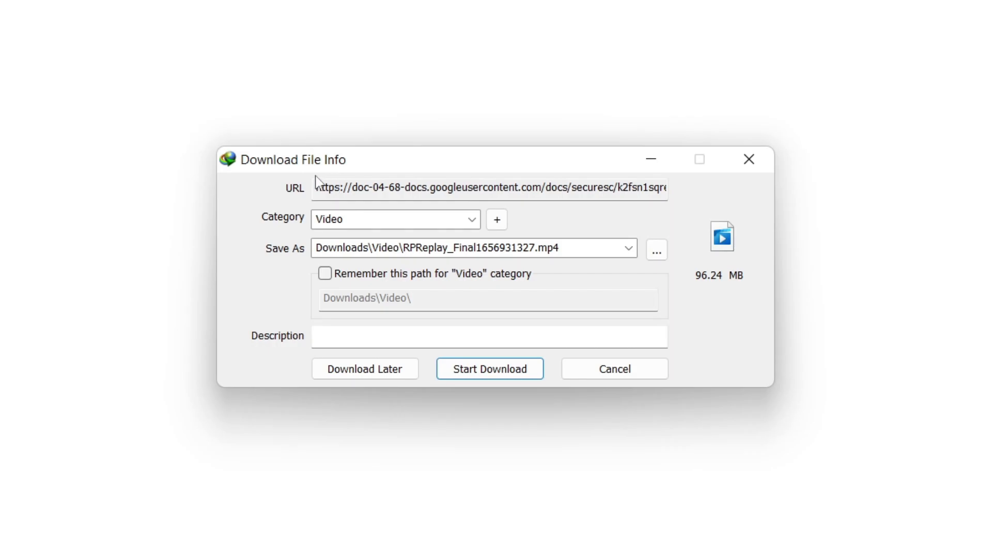
mouse_move(583, 317)
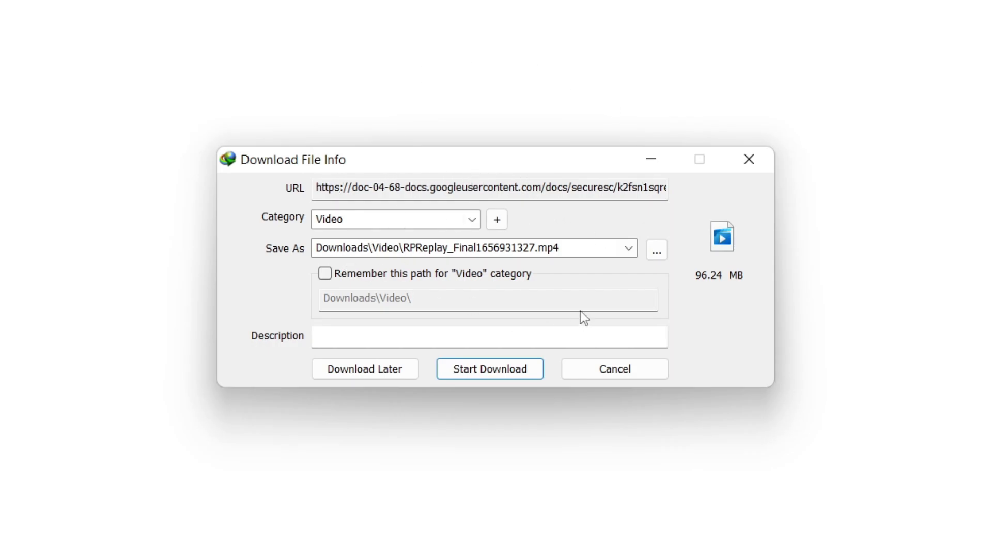
Start IDM downloading the 96 MB RPReplay_Final1656931327.mp4 into the Video category
left_click(490, 369)
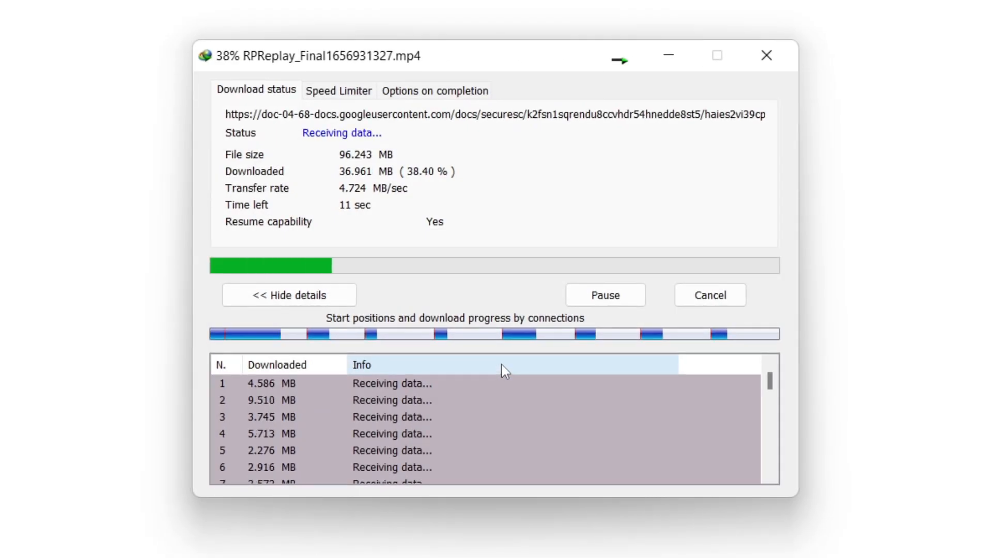